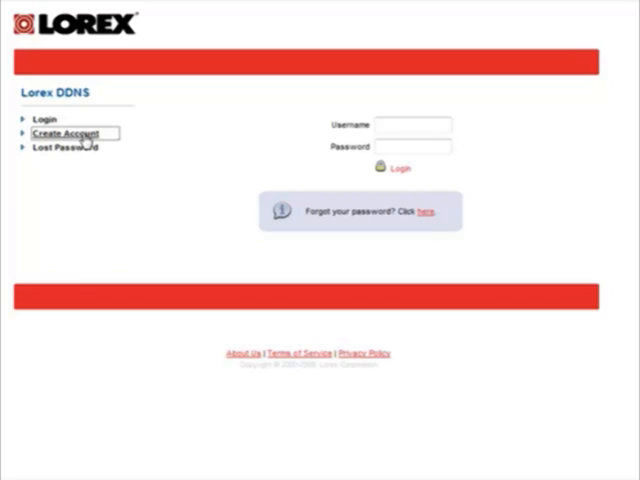
Start the Create New Account registration from the login page sidebar
left_click(64, 132)
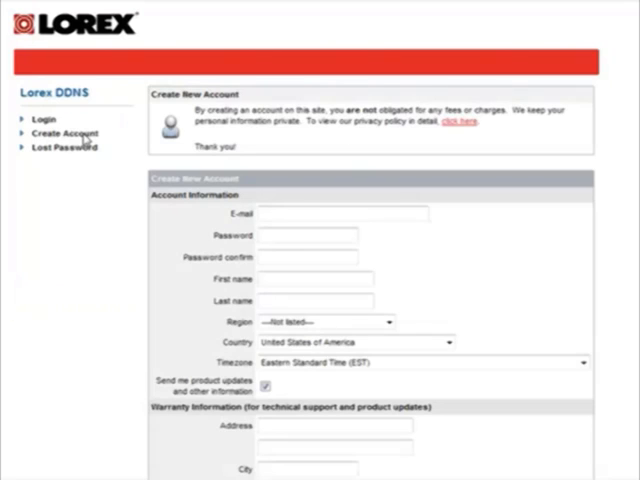
mouse_move(460, 232)
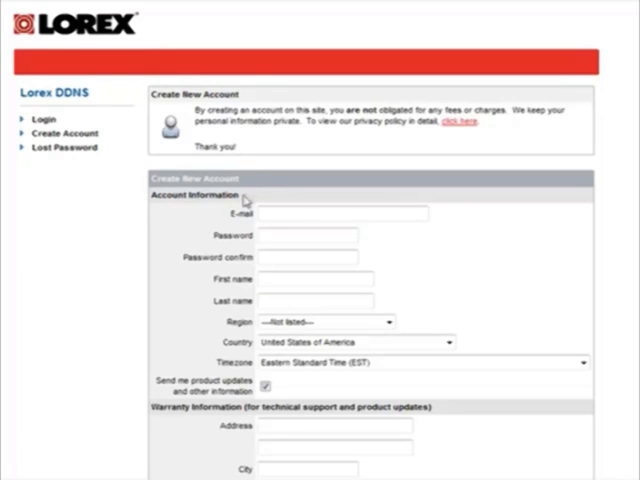
mouse_move(336, 316)
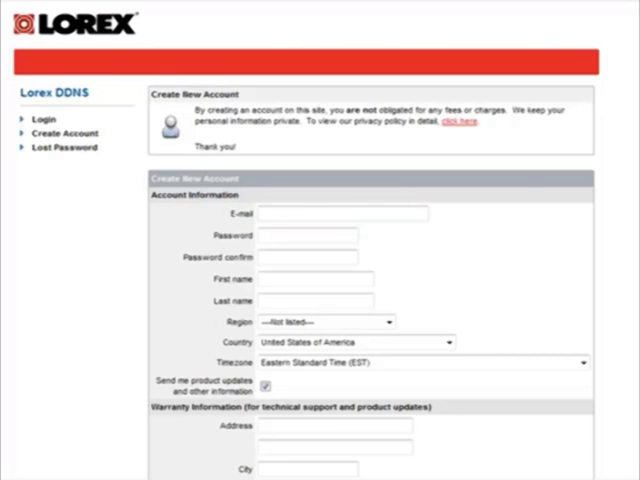
Enter the account e-mail beginning 'johnsm' in the Account Information fields
scroll("down", 3)
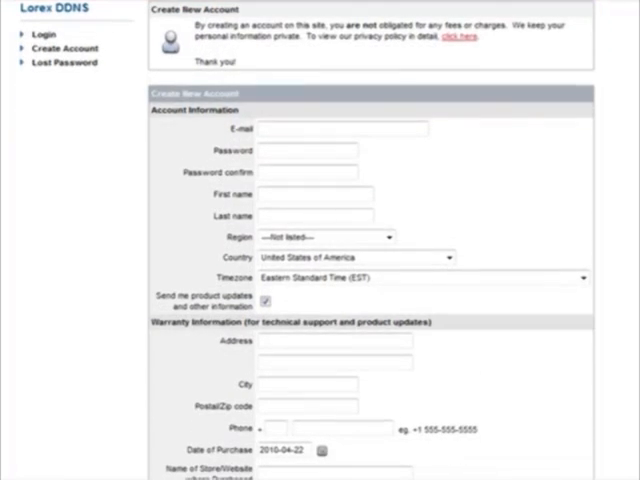
scroll("down", 3)
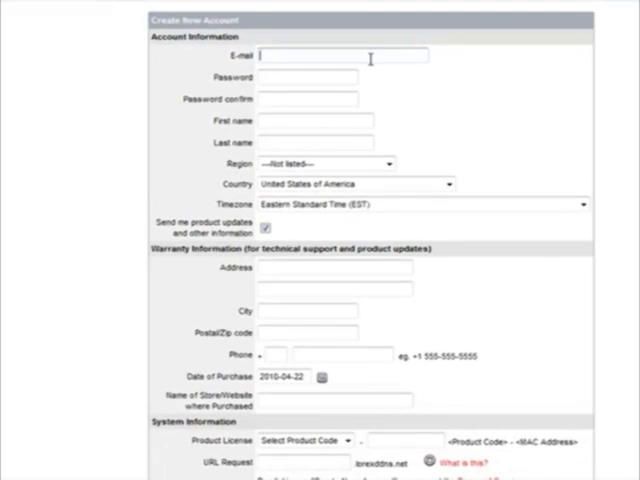
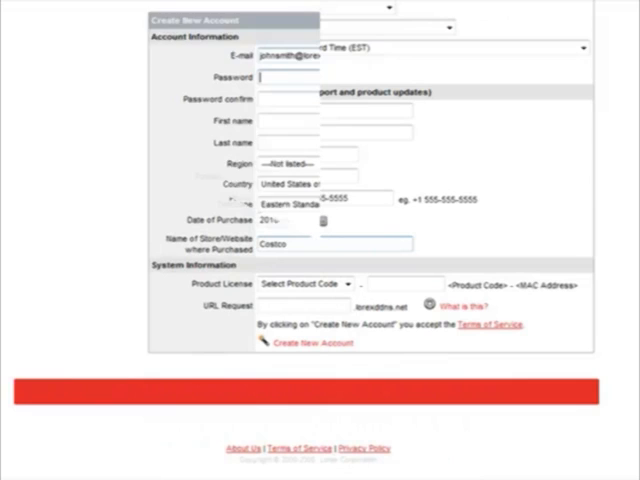
Choose LH400 as the Product License code
scroll("down", 3)
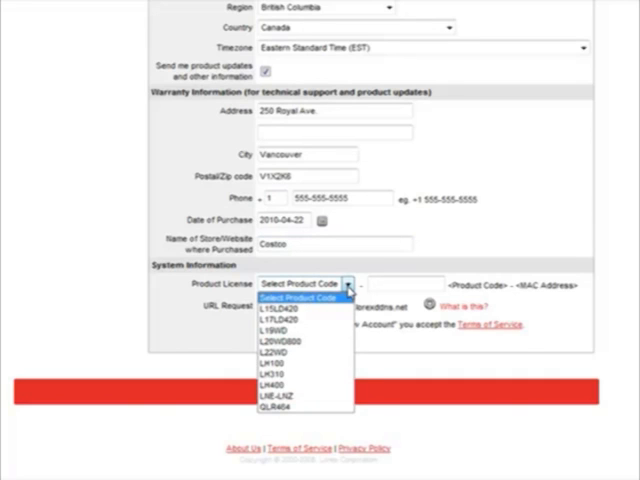
mouse_move(284, 410)
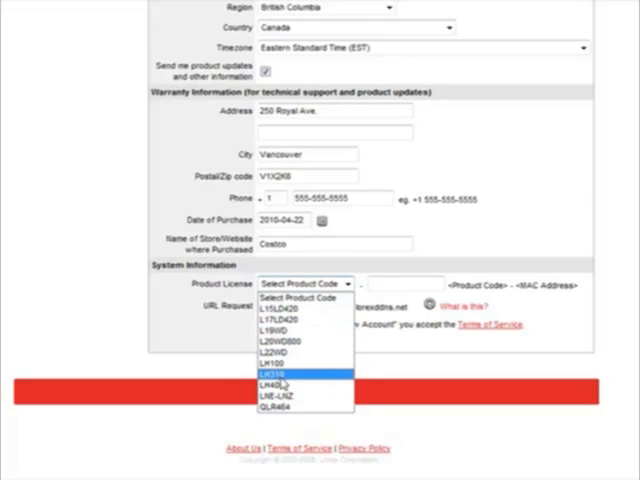
mouse_move(284, 388)
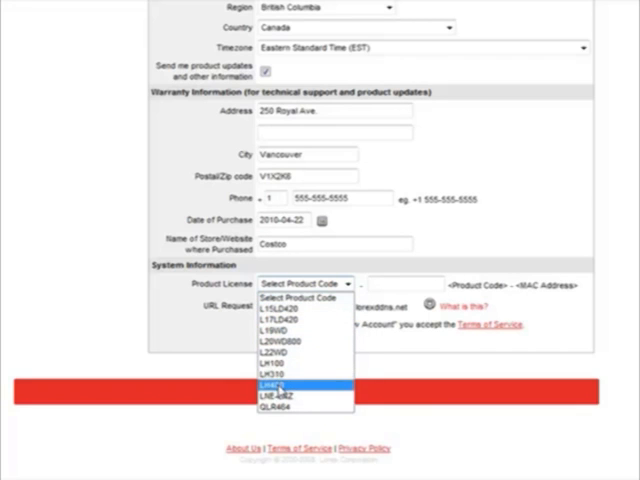
left_click(290, 384)
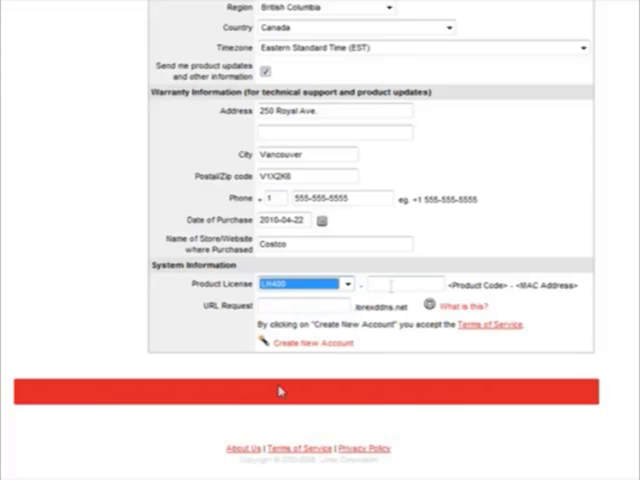
left_click(400, 284)
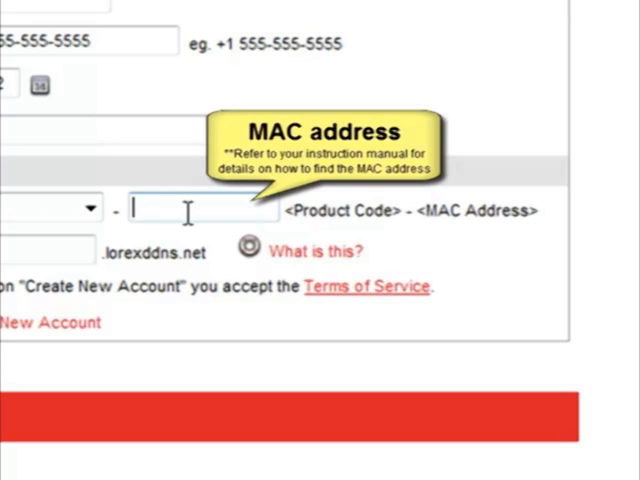
Enter the DVR MAC address 00:02:F2:52:98 with colons beside the LH400 code
type("00")
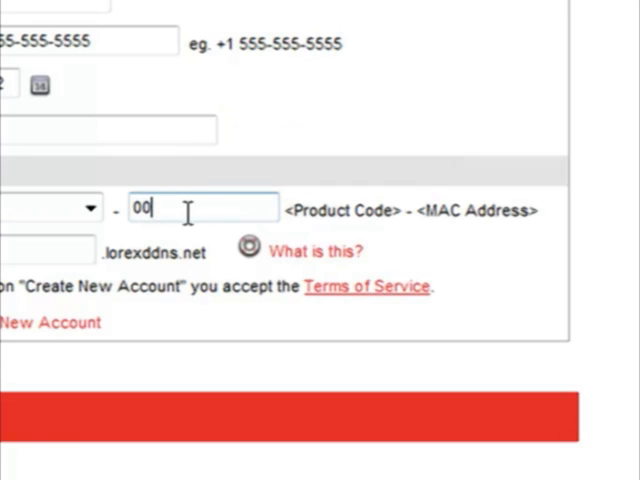
type(":")
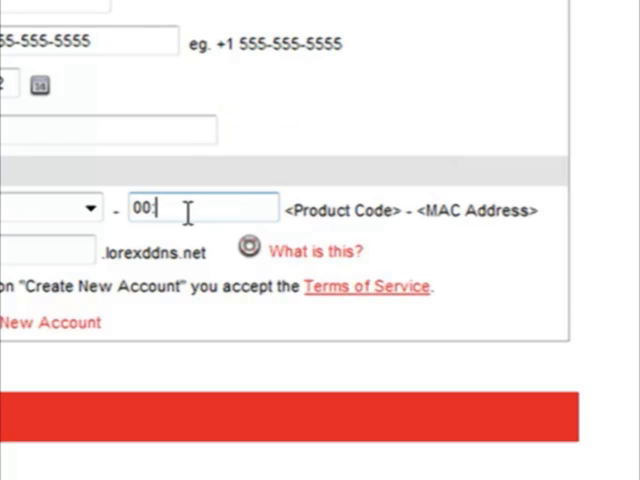
type(":02:")
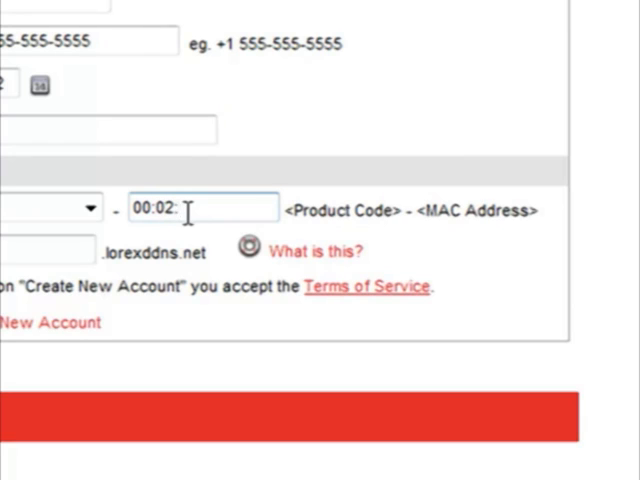
type("F2")
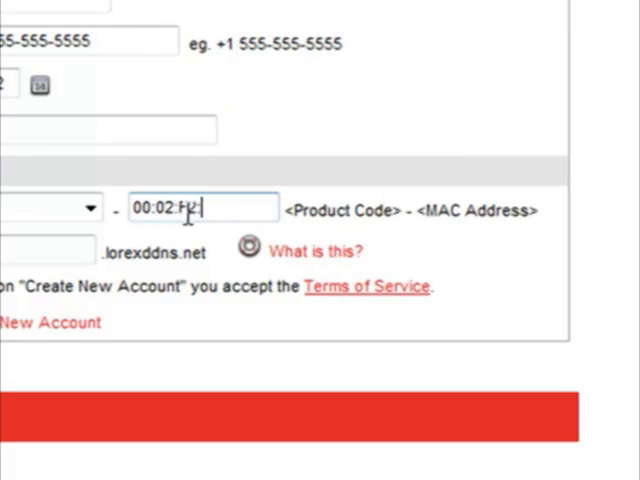
type("52")
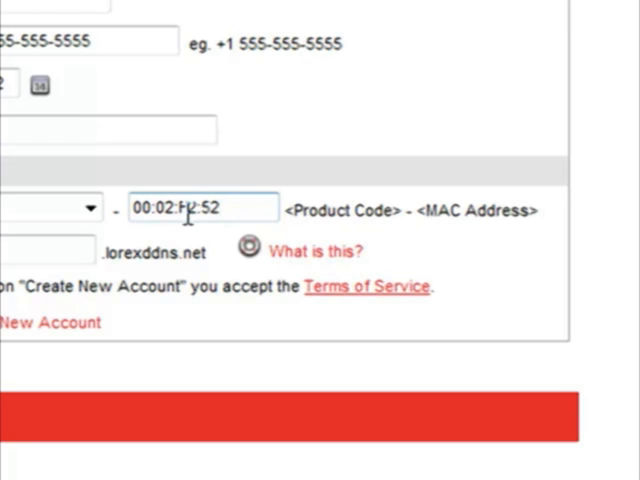
type(":98:E3")
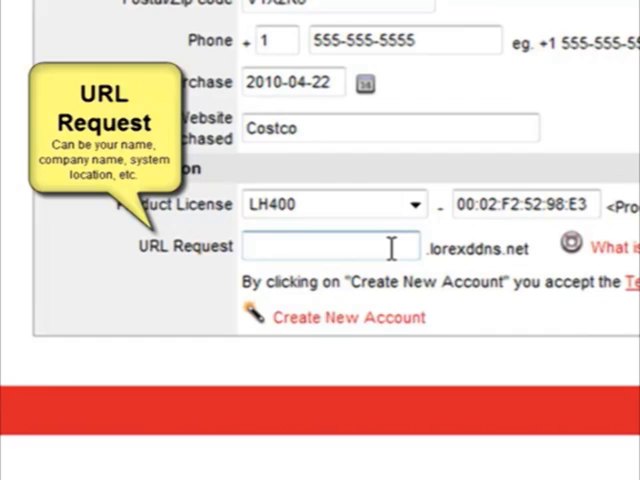
Enter 'officeDVR' as the requested lorexddns.net URL name
left_click(330, 246)
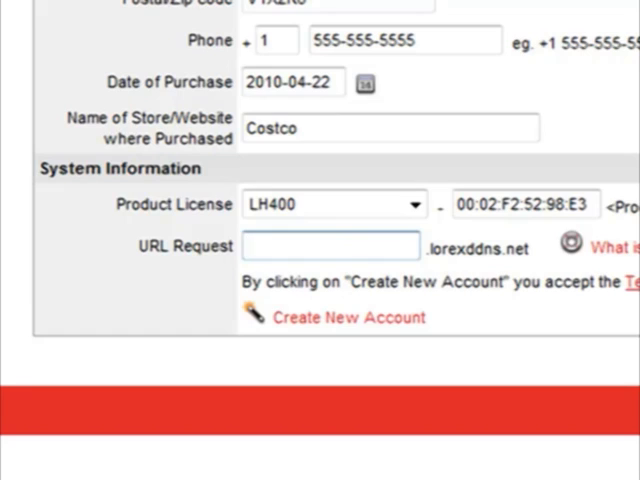
type("office")
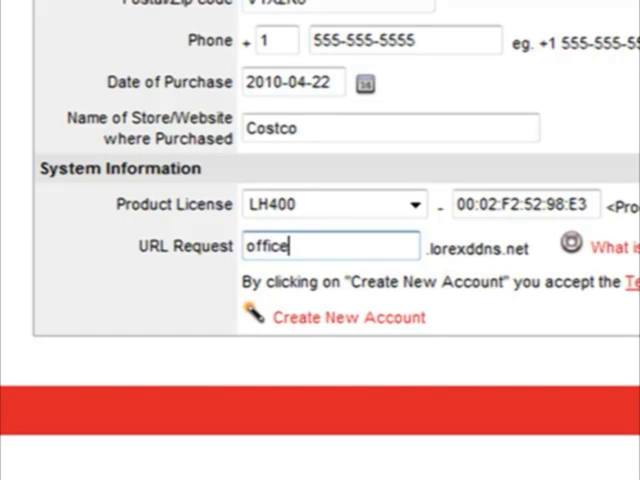
type("DVR")
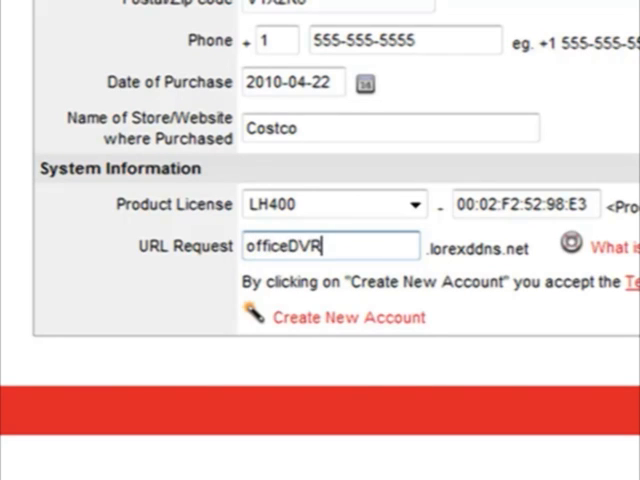